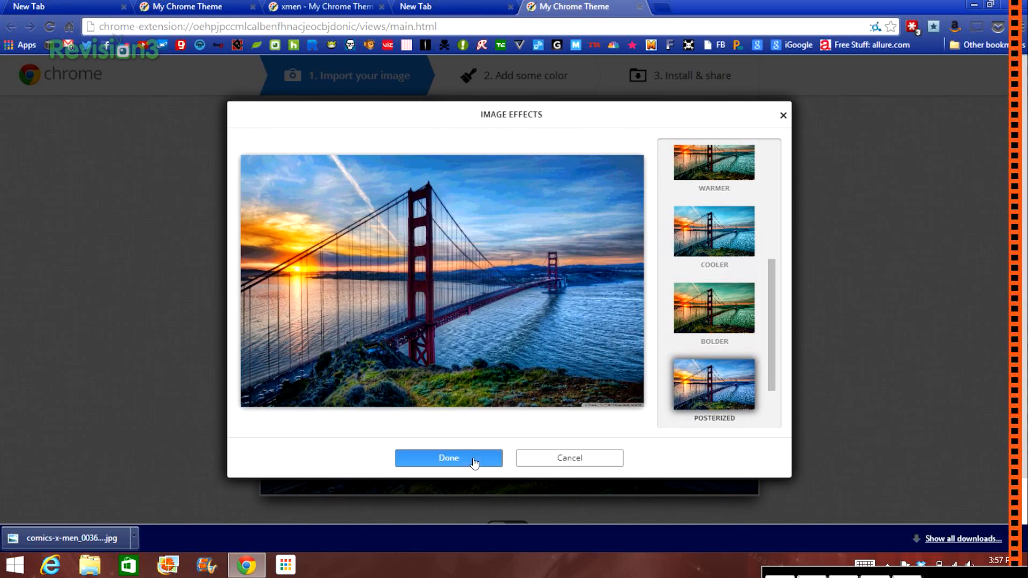
Posterize the bridge photo, auto-colour the theme, and advance to naming it
{"action": "left_click", "coordinate": [449, 458]}
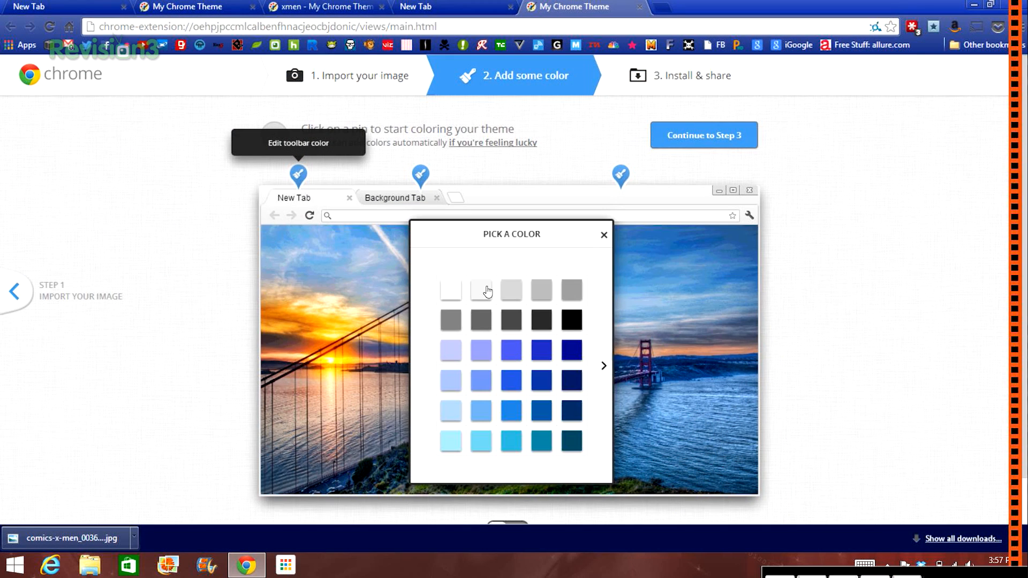
{"action": "left_click", "coordinate": [604, 366]}
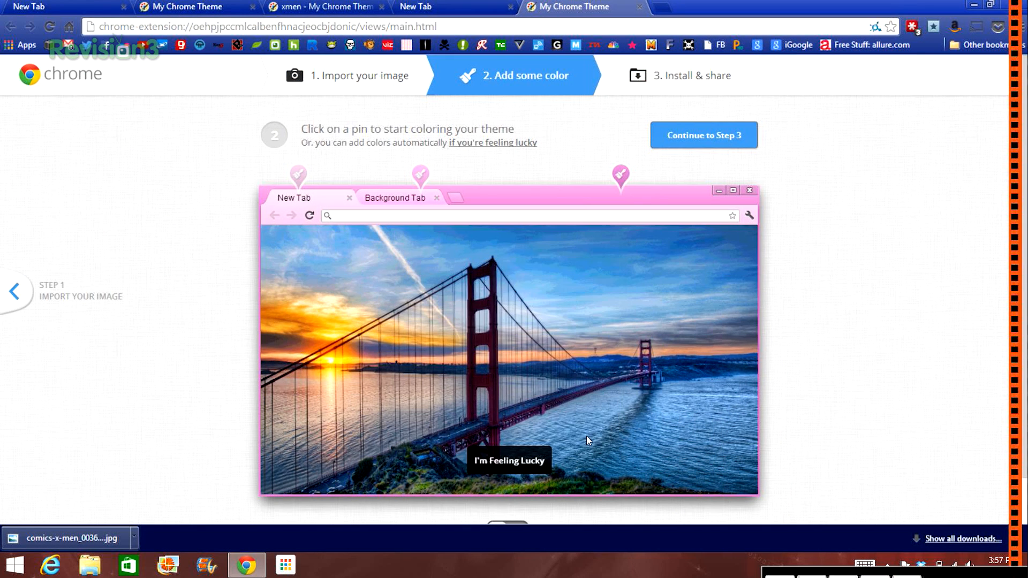
{"action": "left_click", "coordinate": [704, 135]}
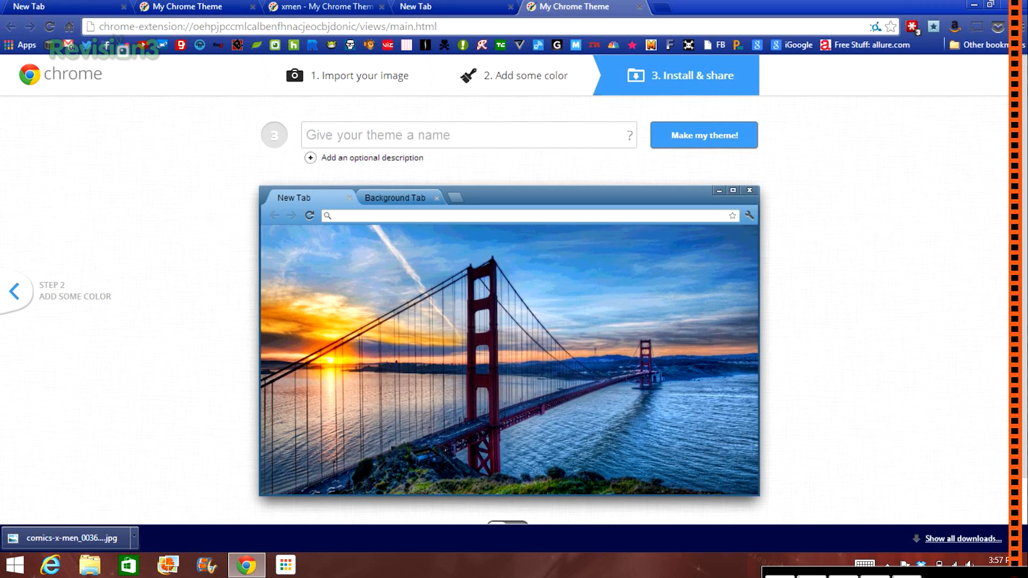
{"action": "left_click", "coordinate": [703, 135]}
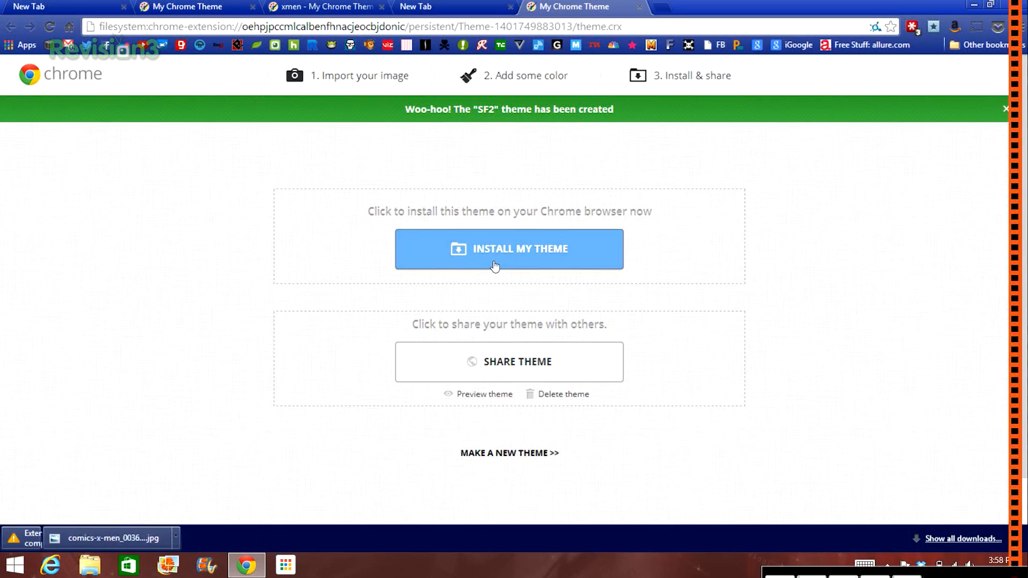
Install the SF2 theme in Chrome and request its share URL
{"action": "left_click", "coordinate": [508, 249]}
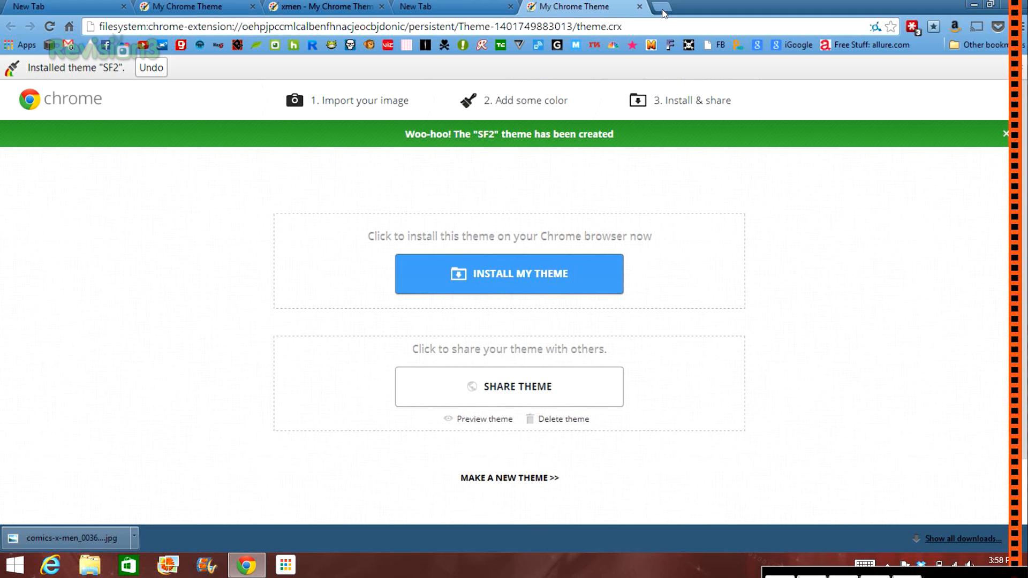
{"action": "left_click", "coordinate": [508, 386]}
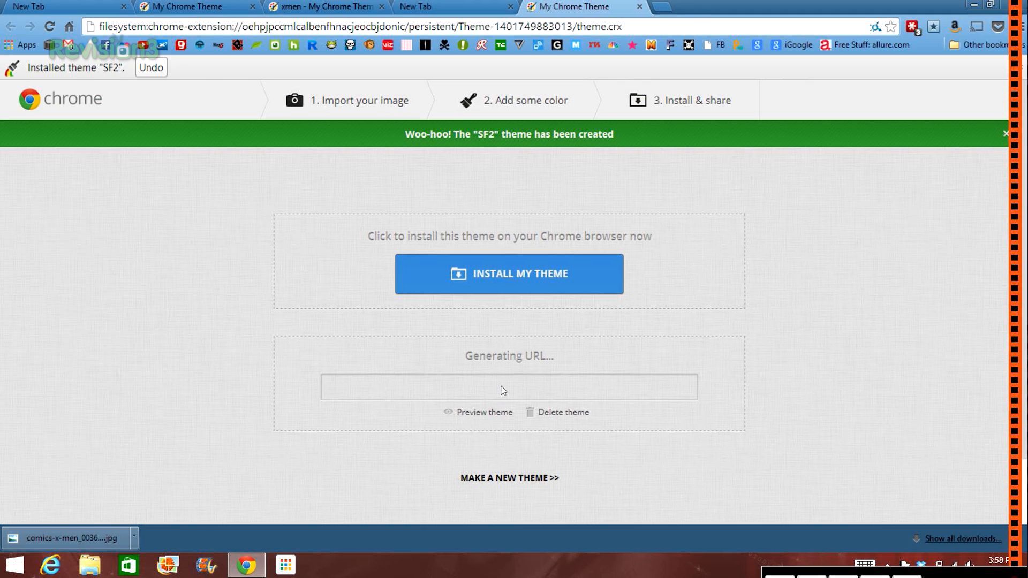